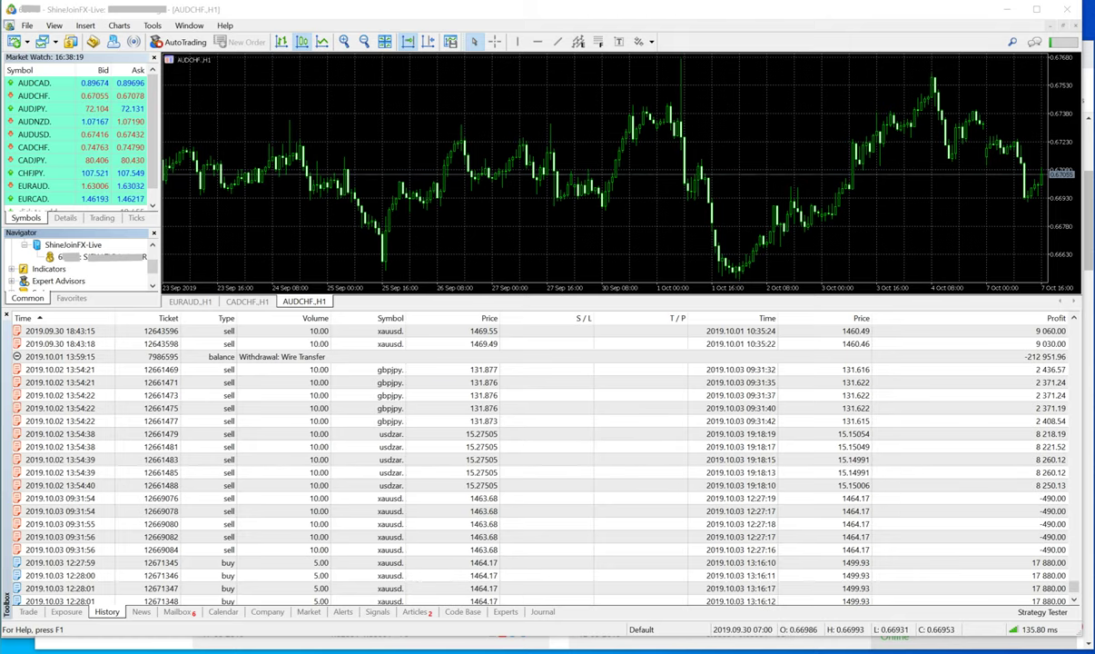
scroll(down, 3)
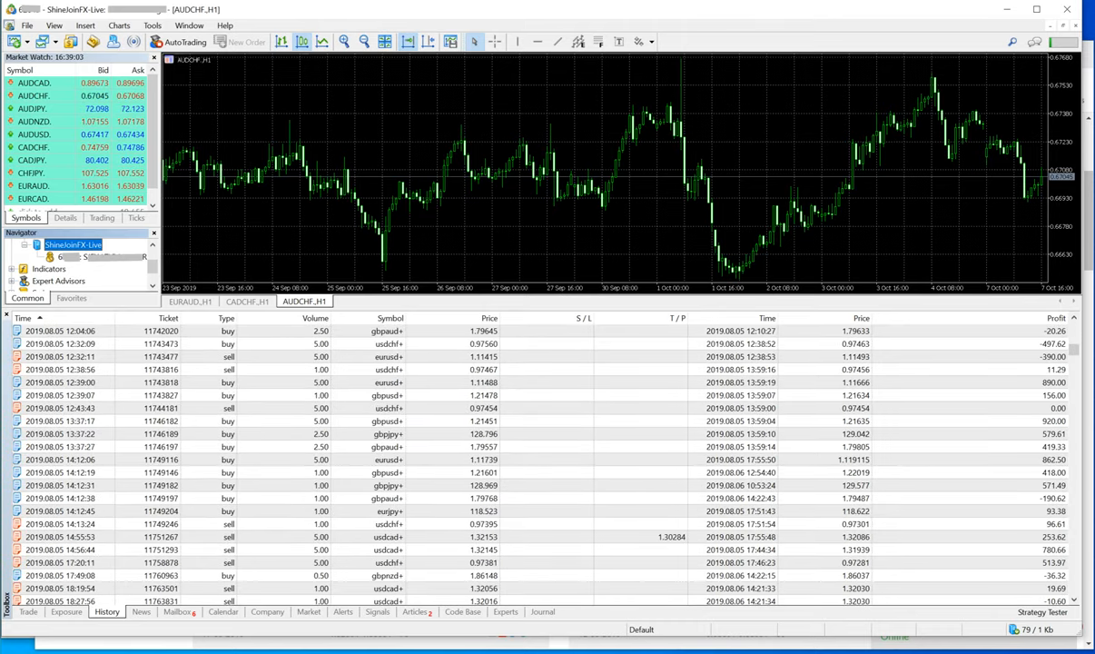
scroll(down, 3)
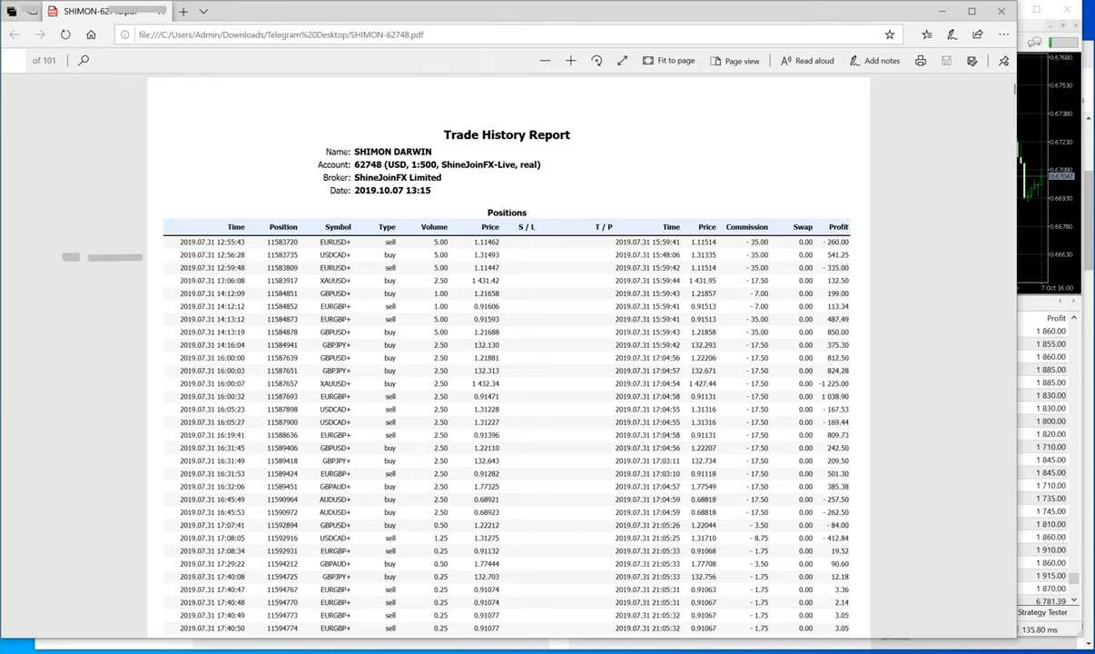
scroll(down, 3)
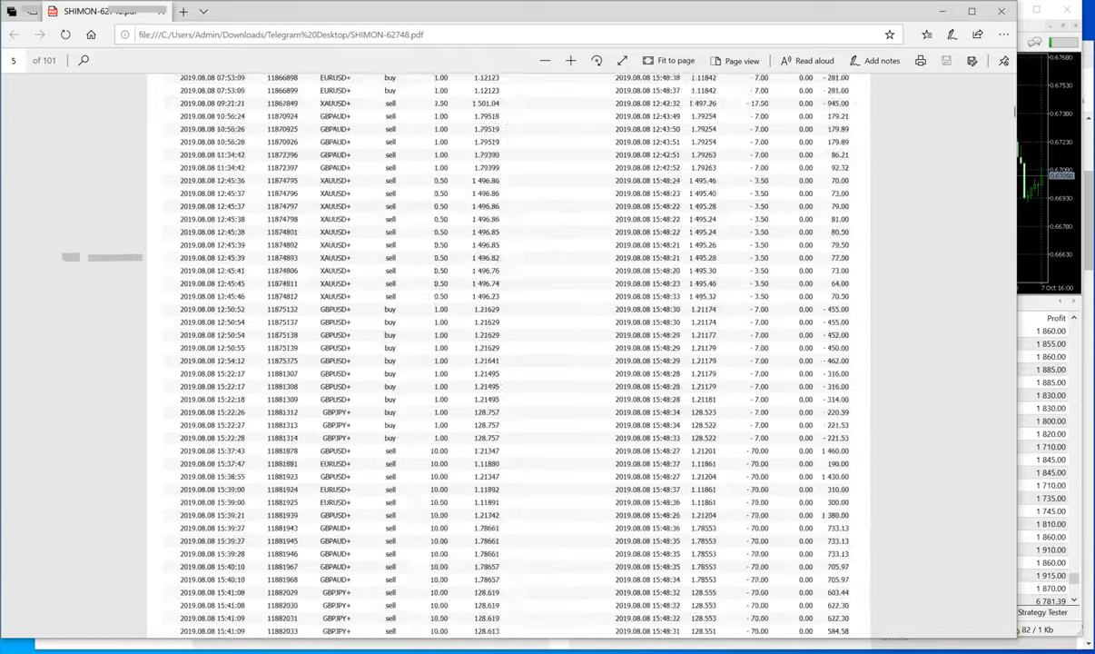
scroll(down, 3)
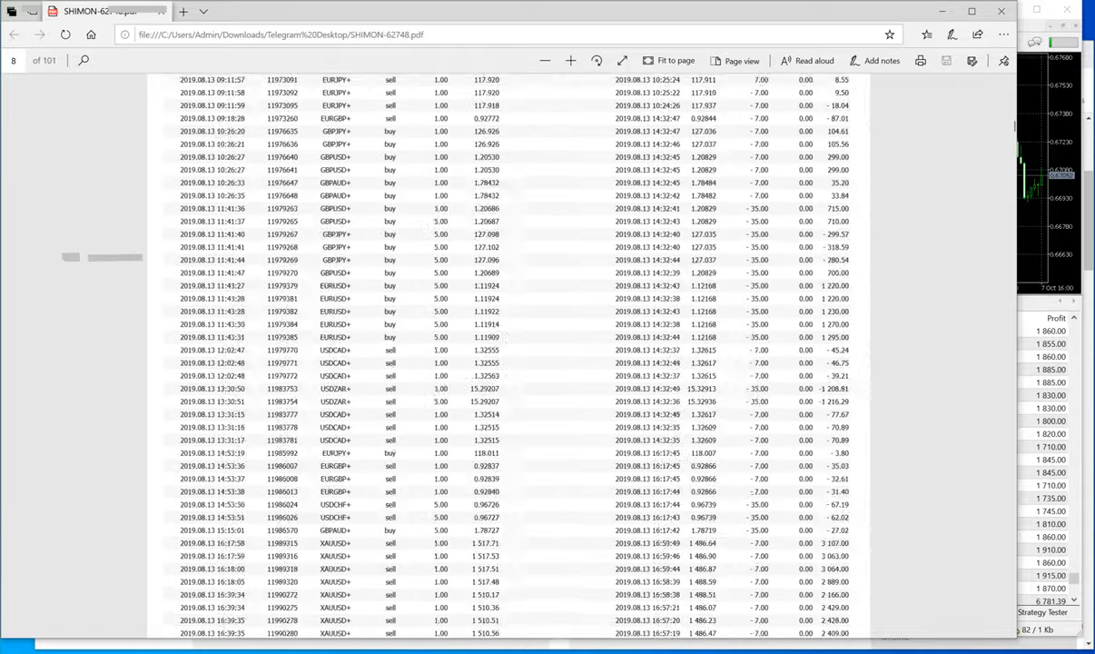
scroll(down, 3)
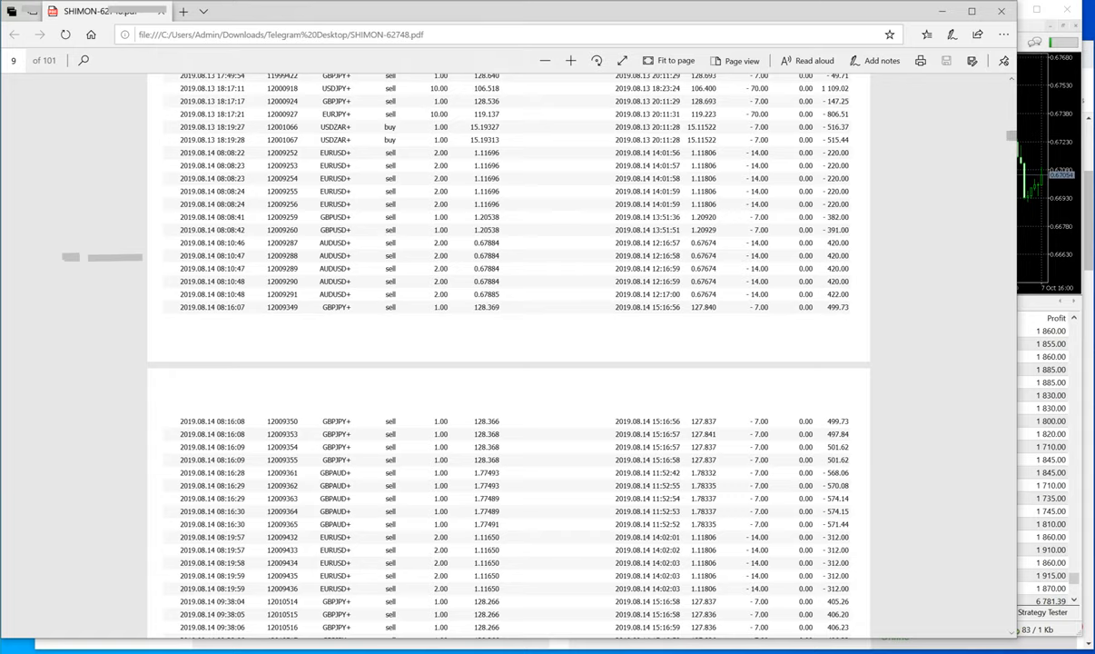
scroll(down, 3)
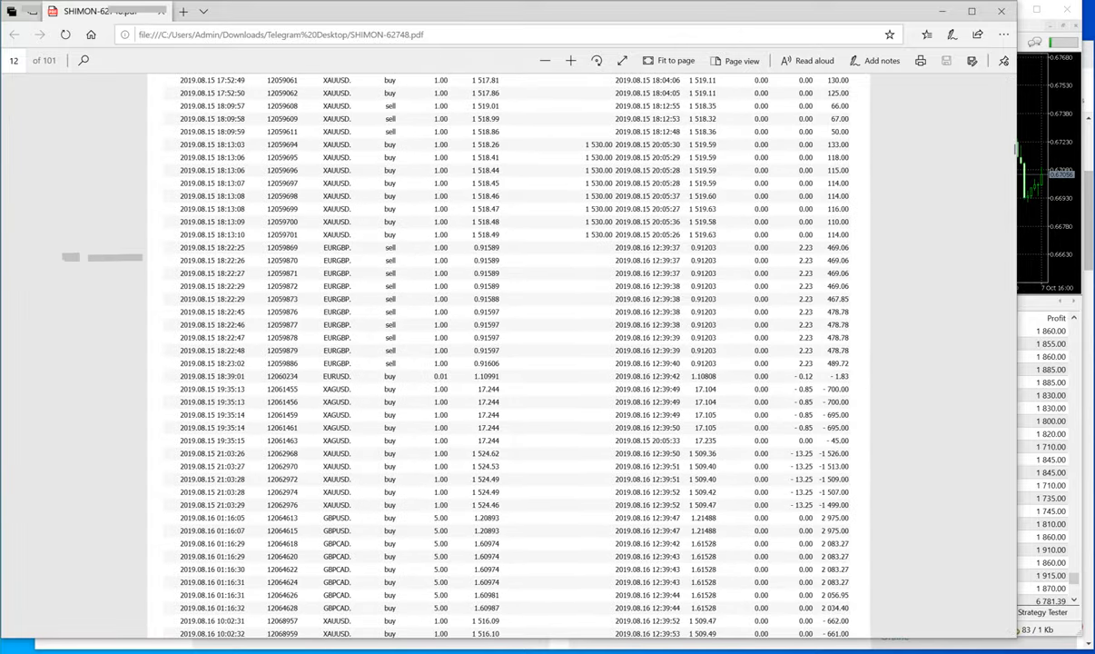
scroll(down, 3)
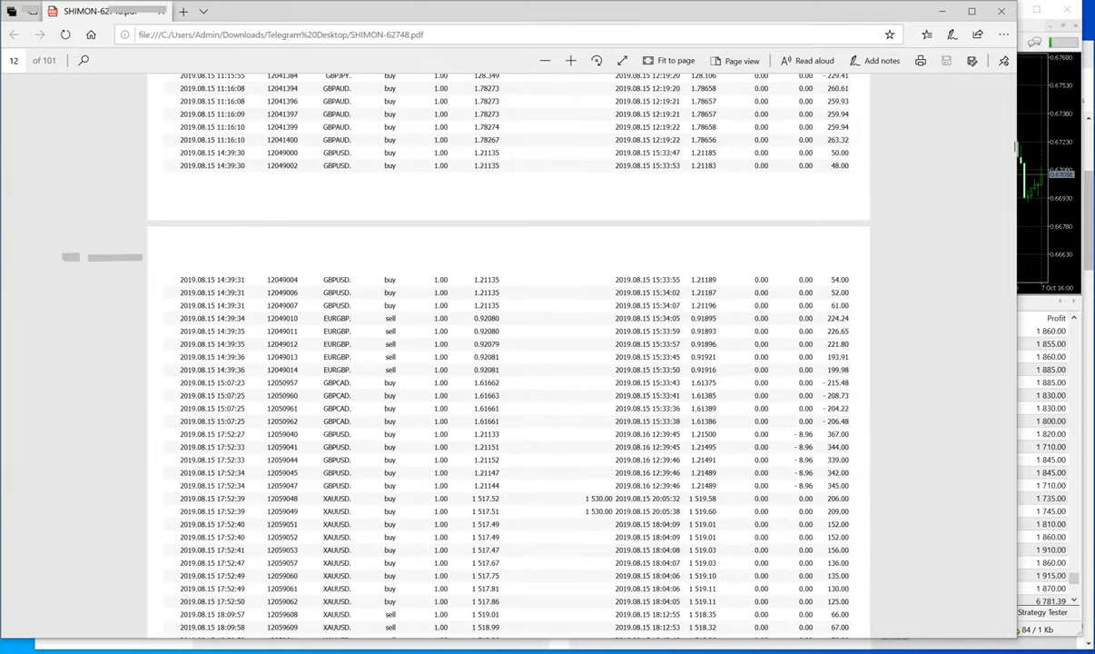
scroll(up, 3)
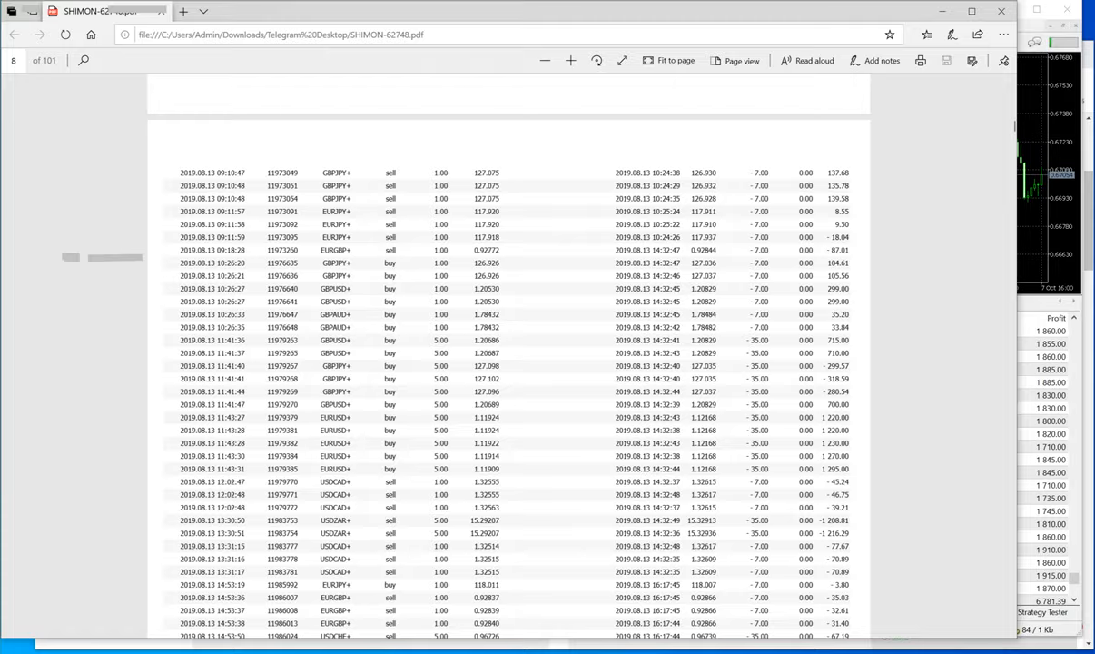
scroll(up, 3)
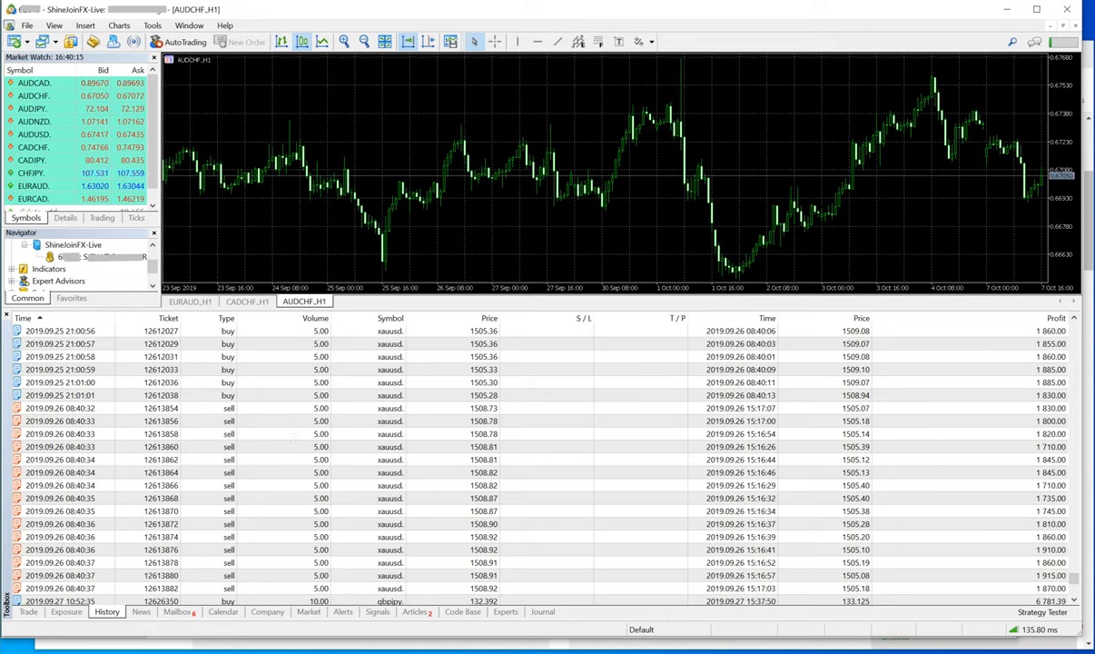
mouse_move(421, 498)
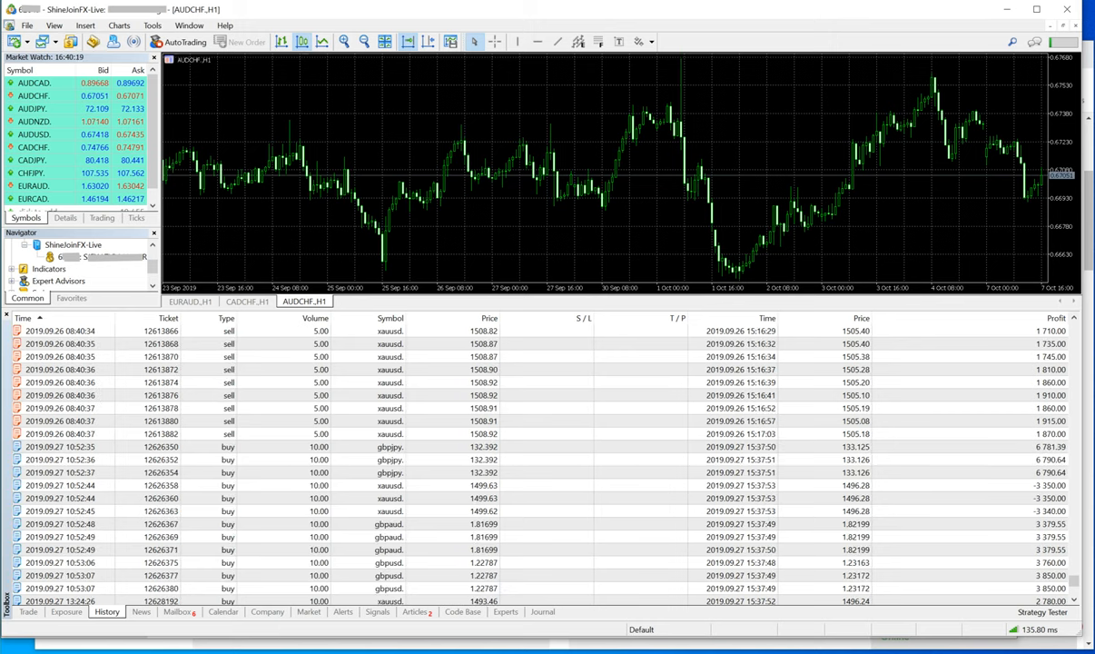
scroll(down, 3)
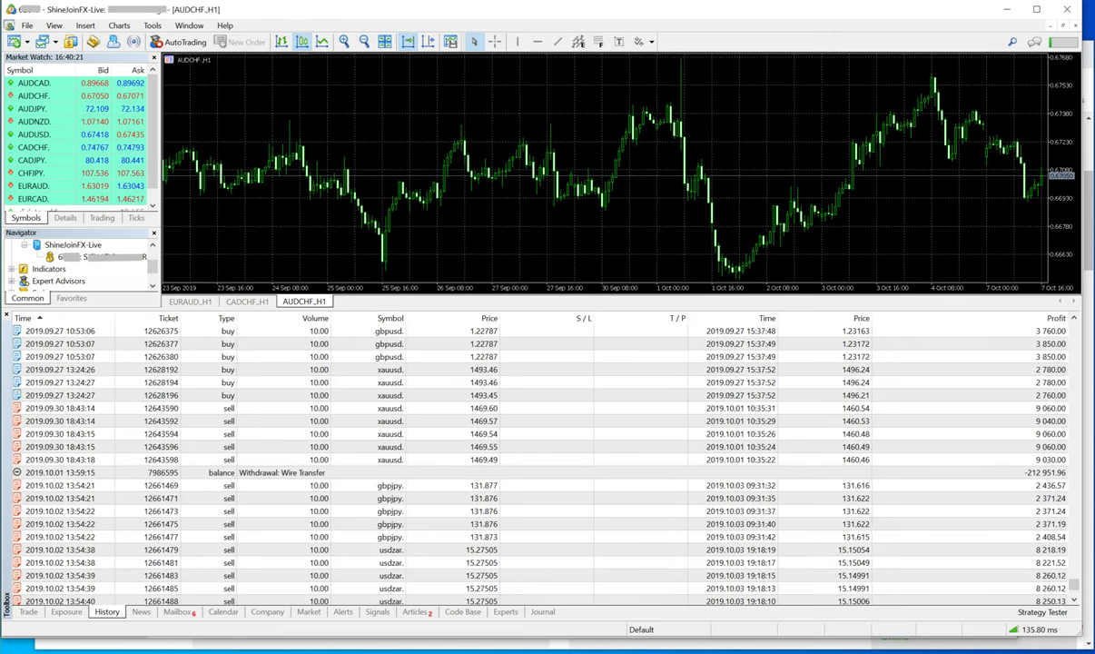
scroll(down, 3)
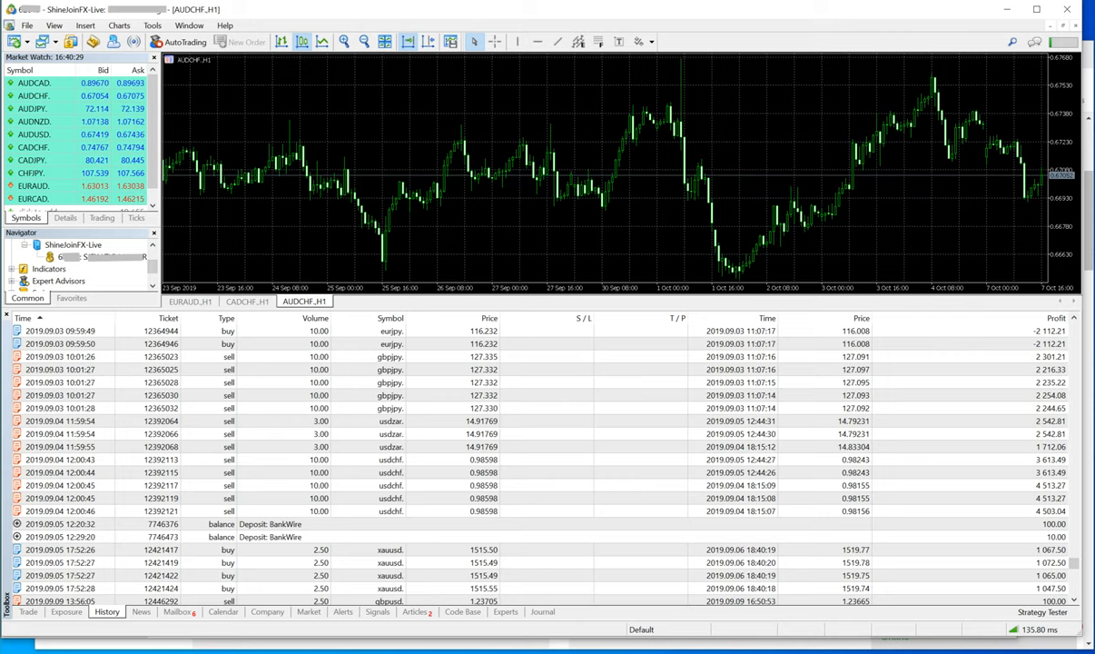
scroll(down, 3)
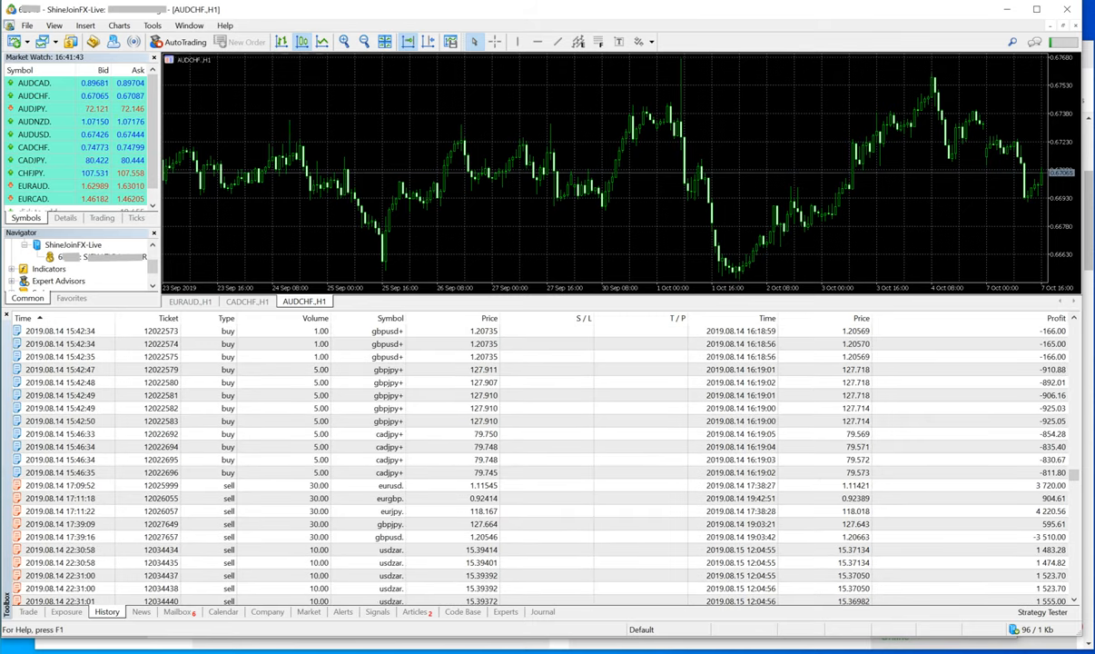
scroll(down, 3)
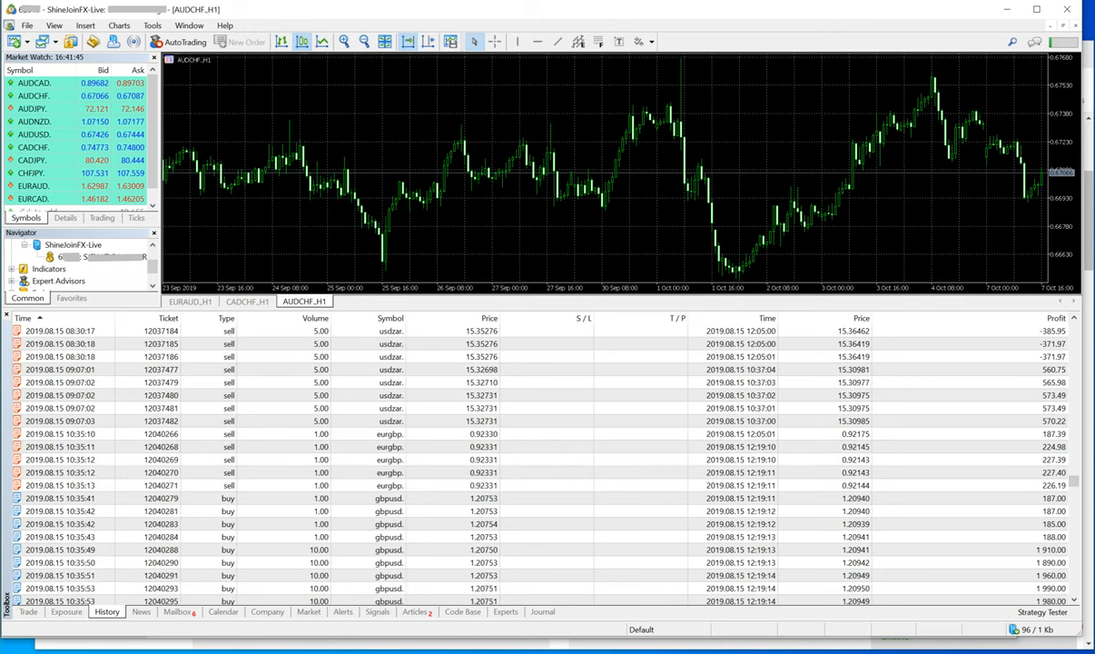